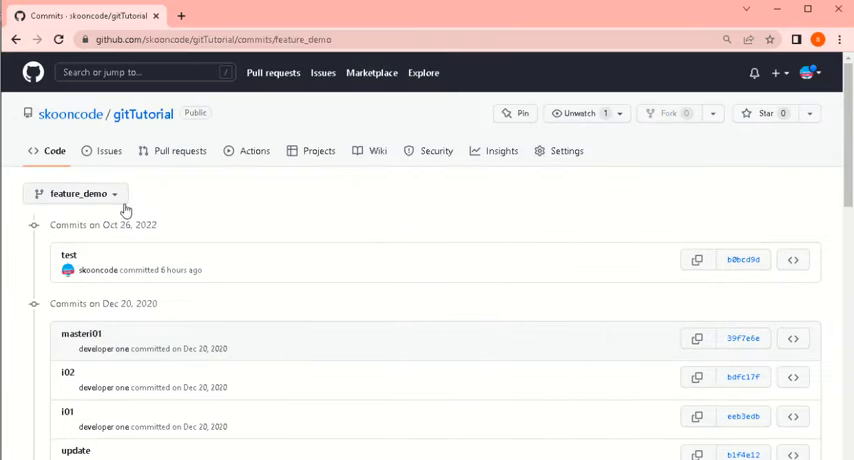
# Step: Run git log to list the feature_demo commits, then clear the terminal
pyautogui.scroll(-3)
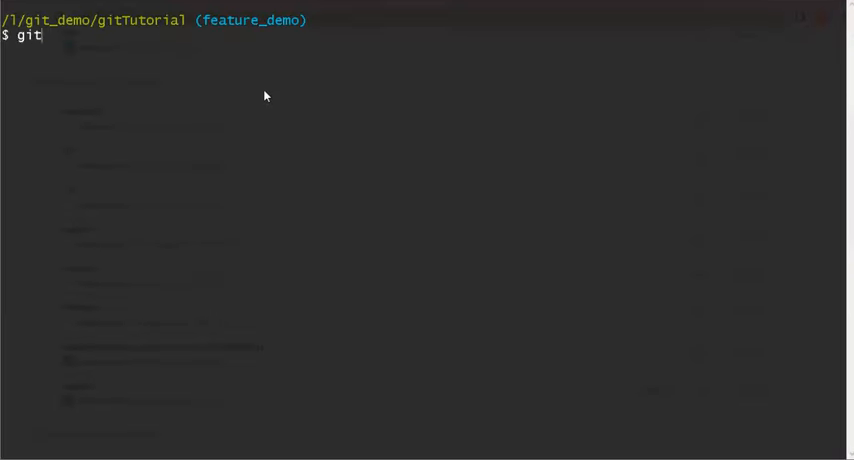
pyautogui.write('log')
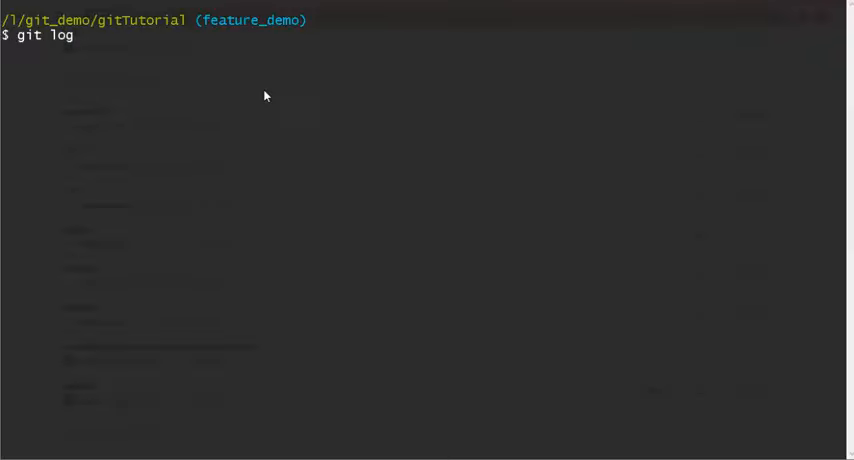
pyautogui.write('-')
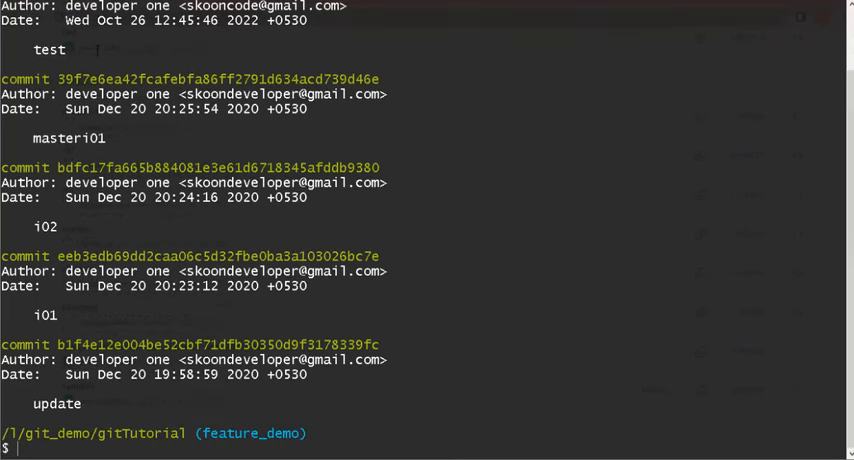
pyautogui.write('cle')
pyautogui.write('git')
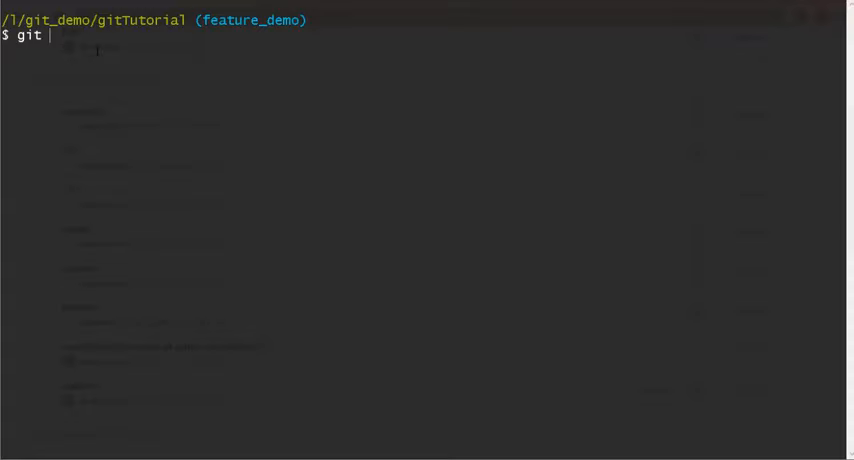
# Step: Run git rebase -i HEAD~5 so the five-commit pick list opens in vim
pyautogui.write('rebase')
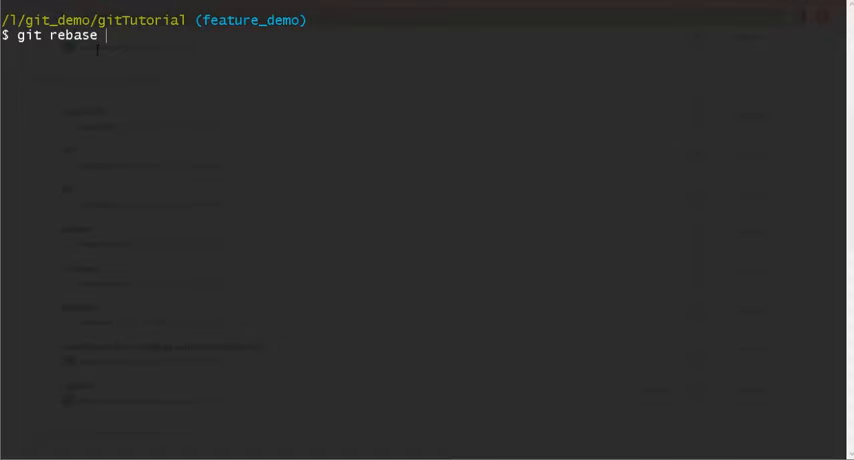
pyautogui.write('-i')
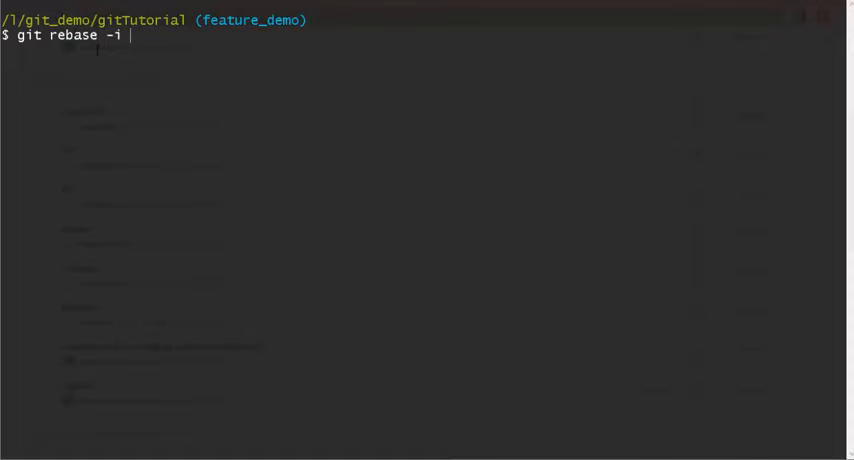
pyautogui.write('HEAD')
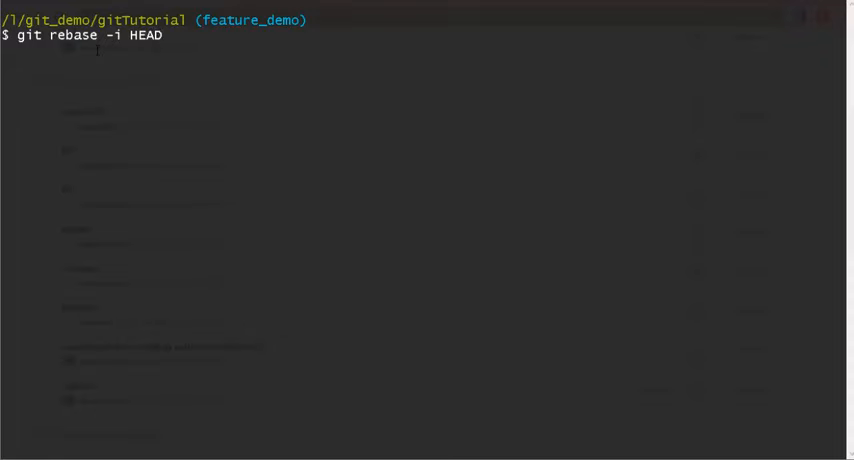
pyautogui.write('~')
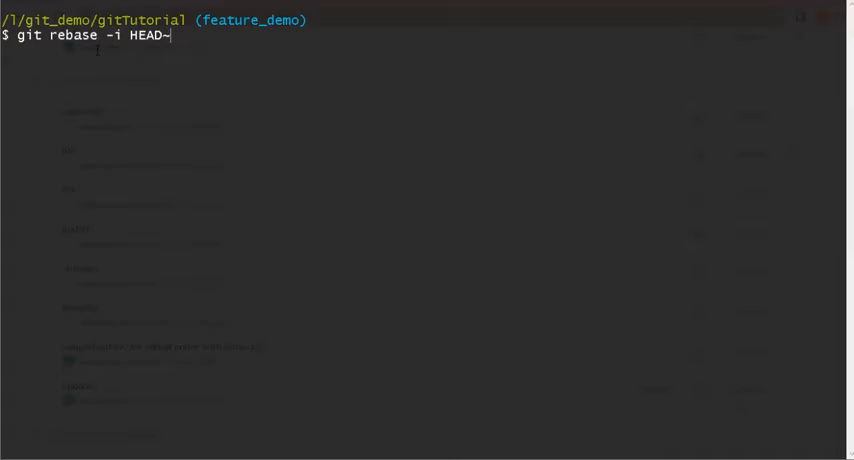
pyautogui.write('5')
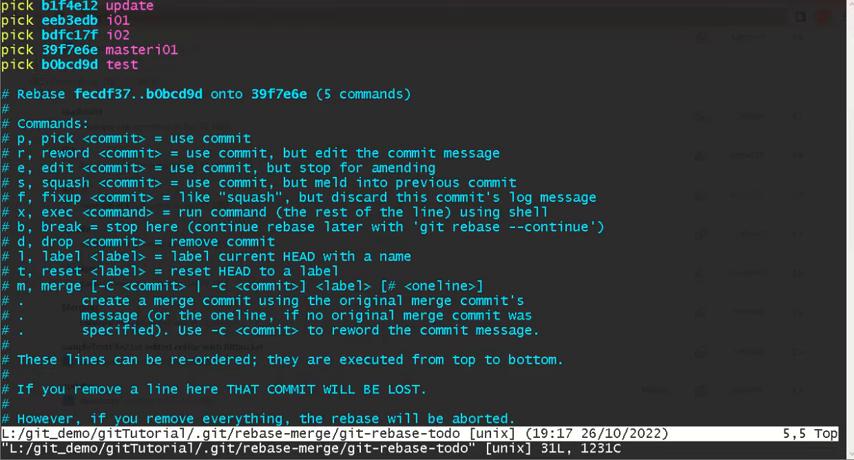
# Step: Change pick to s on i01, i02, master101 and test, then save the plan with :wq
pyautogui.press('i')
pyautogui.write('squash')
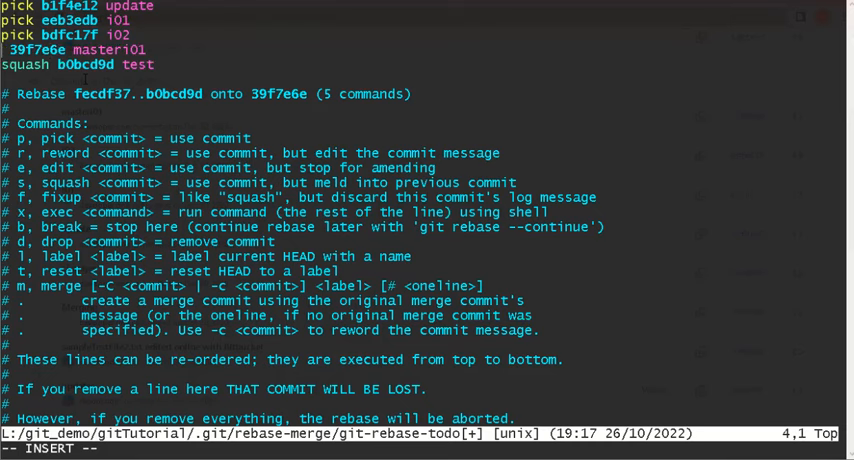
pyautogui.write('s')
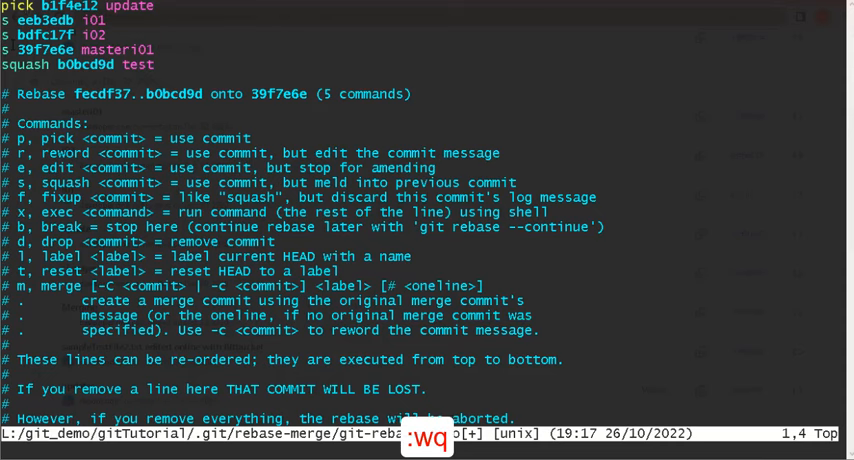
pyautogui.write(':wq')
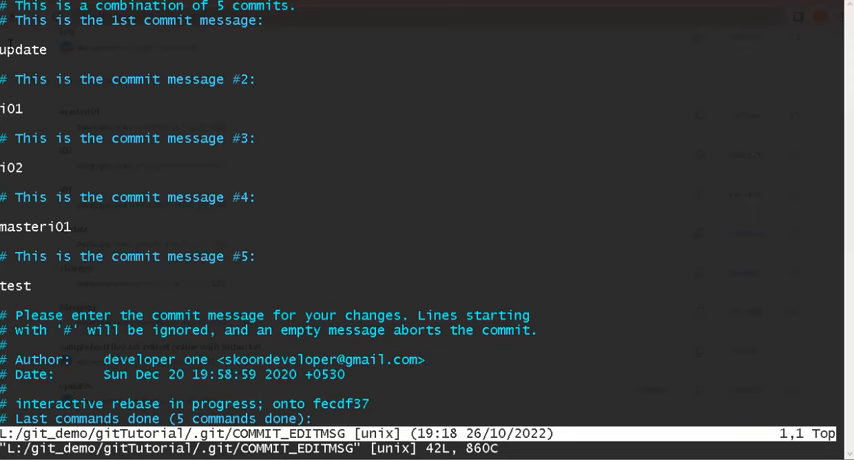
# Step: Edit the first line to 'update- squash applied 5 commit into 1' and save with :wq
pyautogui.press('Down')
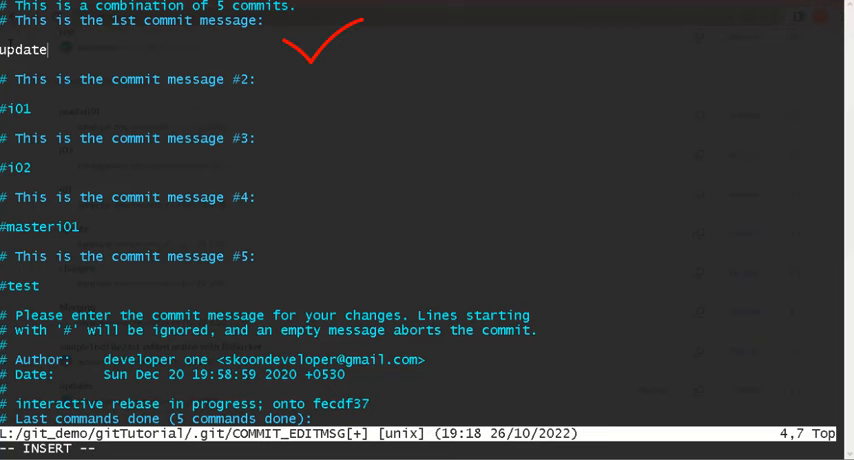
pyautogui.write('- squa')
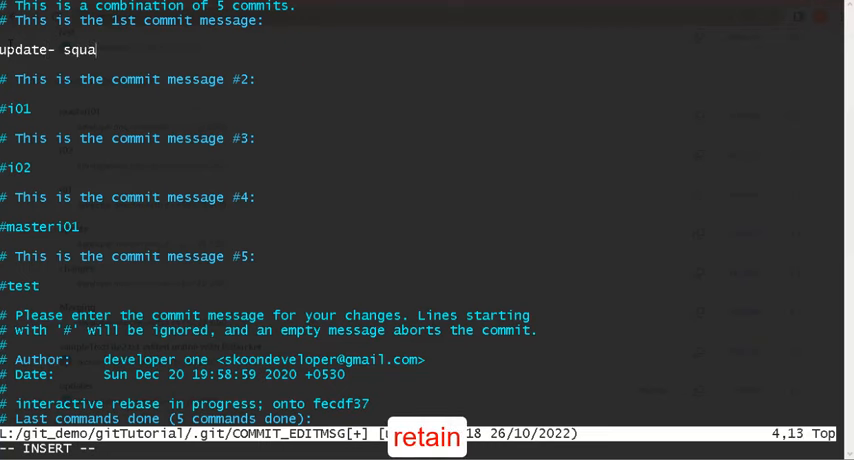
pyautogui.write('sh applied 5 c')
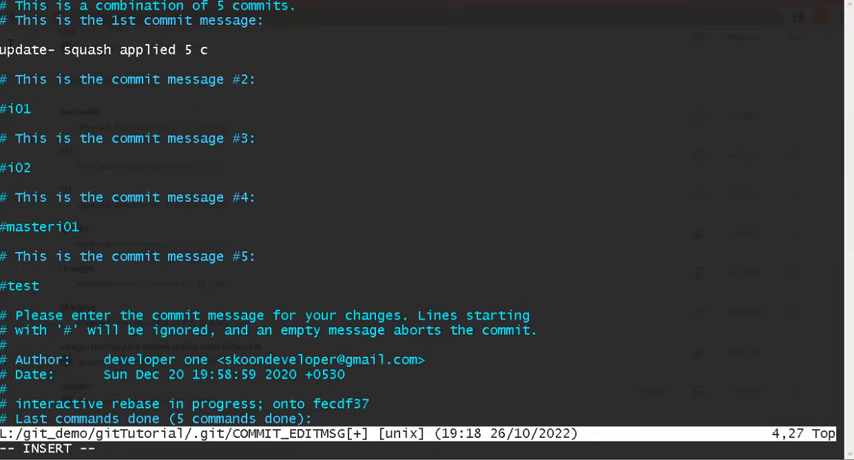
pyautogui.write('omm')
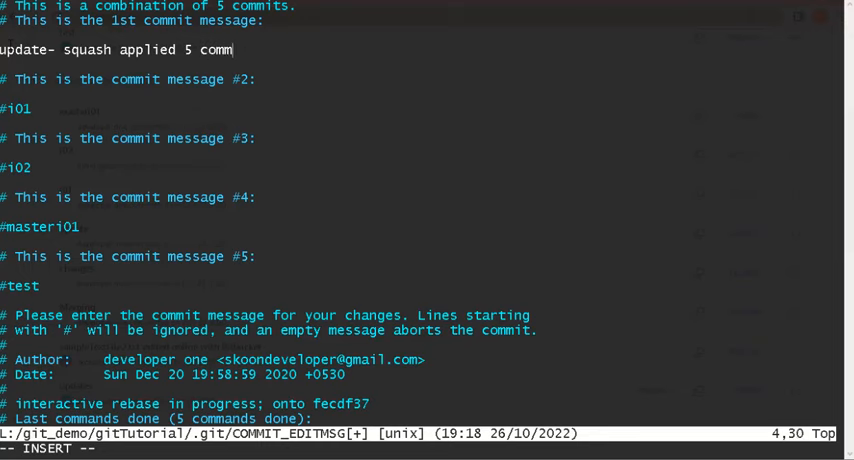
pyautogui.write('it into 1')
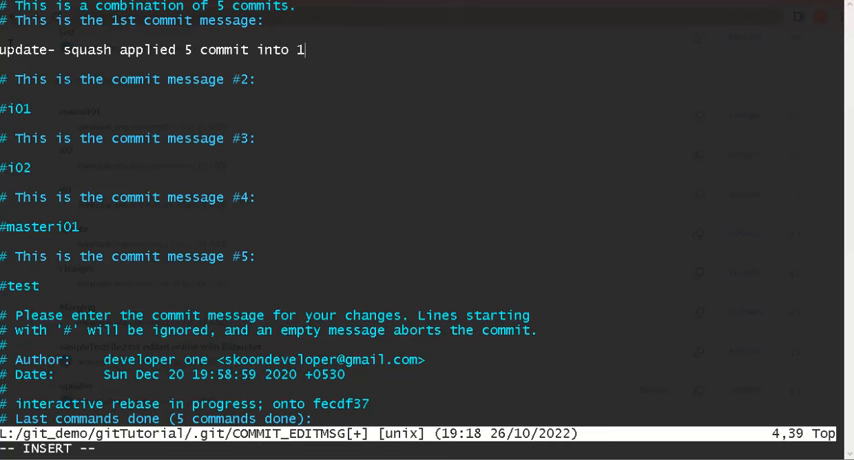
pyautogui.press('Escape')
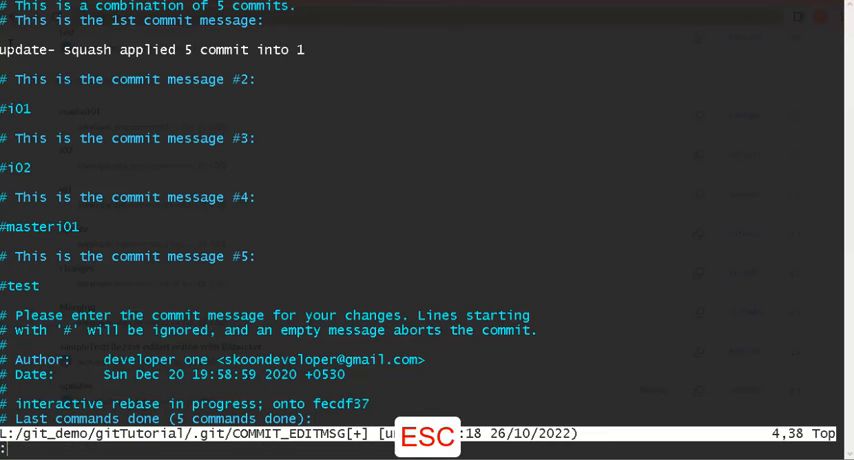
pyautogui.write(':wq')
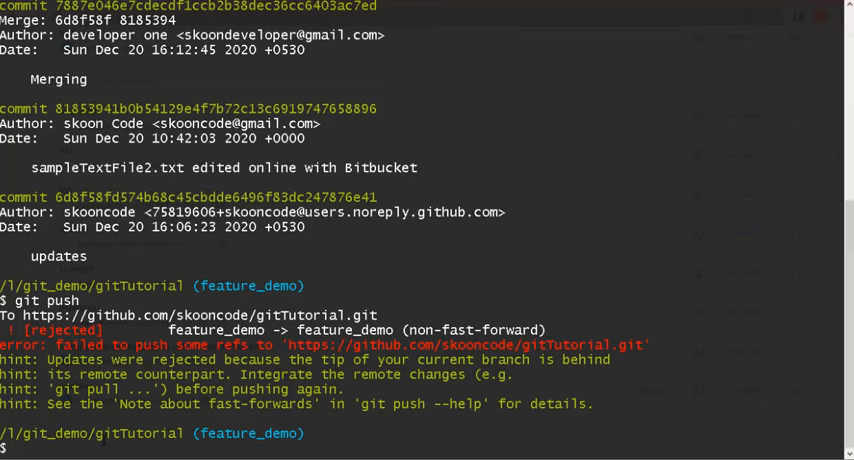
# Step: Run git push -f to force the rewritten feature_demo branch to GitHub
pyautogui.write('git')
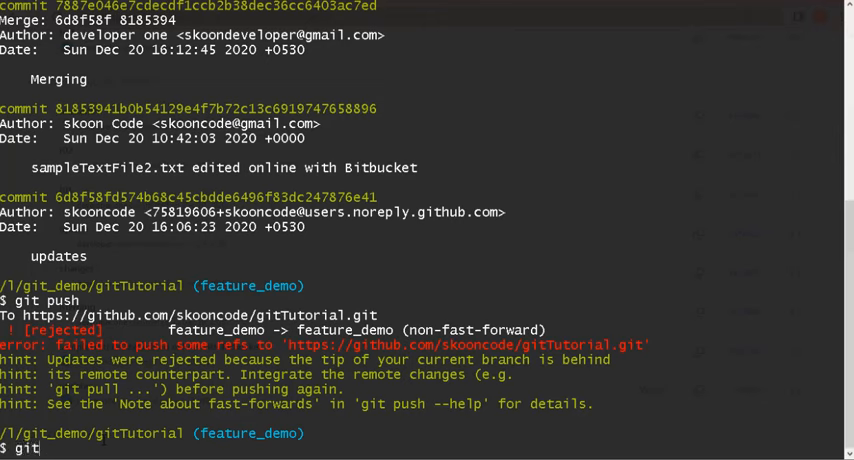
pyautogui.write('push')
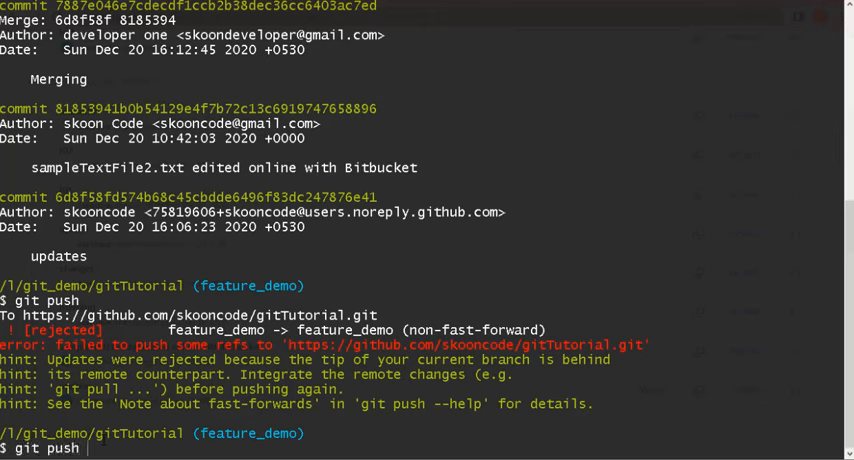
pyautogui.write('-f')
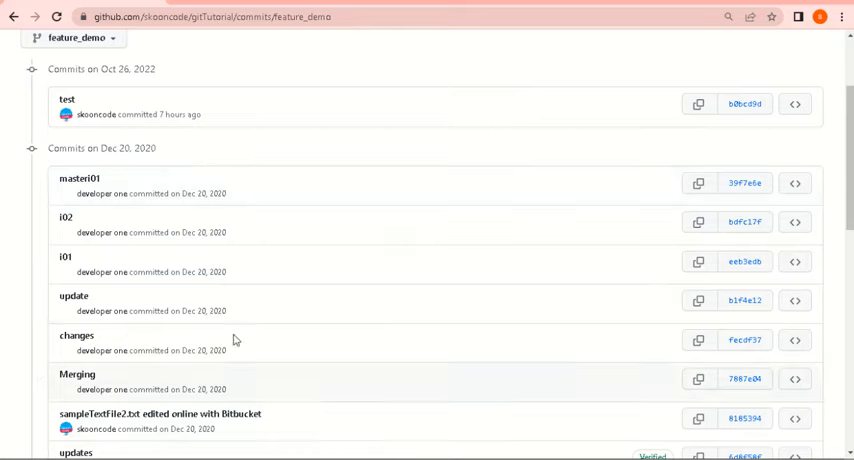
# Step: Scroll the refreshed Commits page to reveal the single squashed commit
pyautogui.scroll(3)
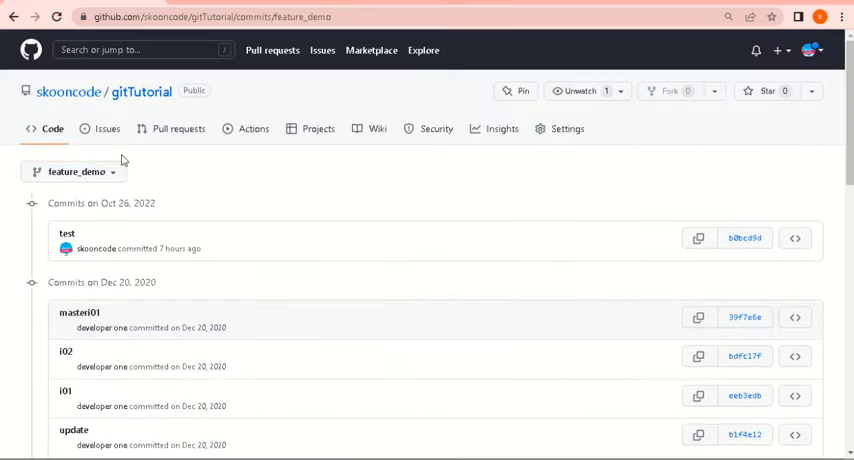
pyautogui.scroll(-3)
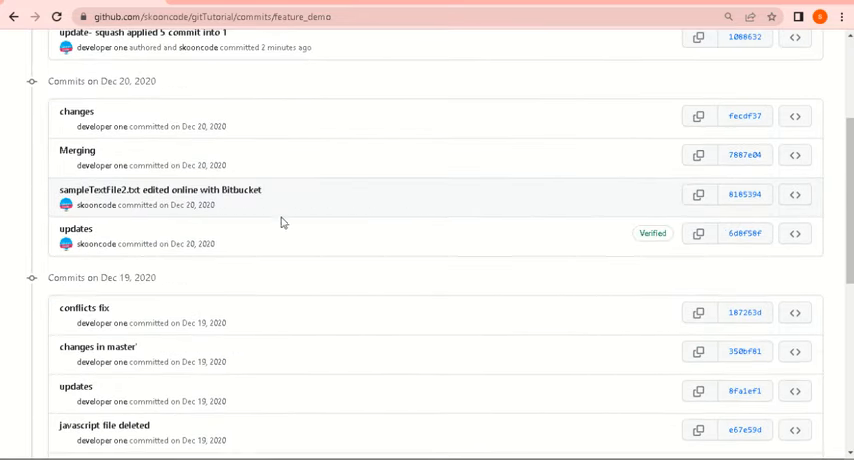
pyautogui.scroll(3)
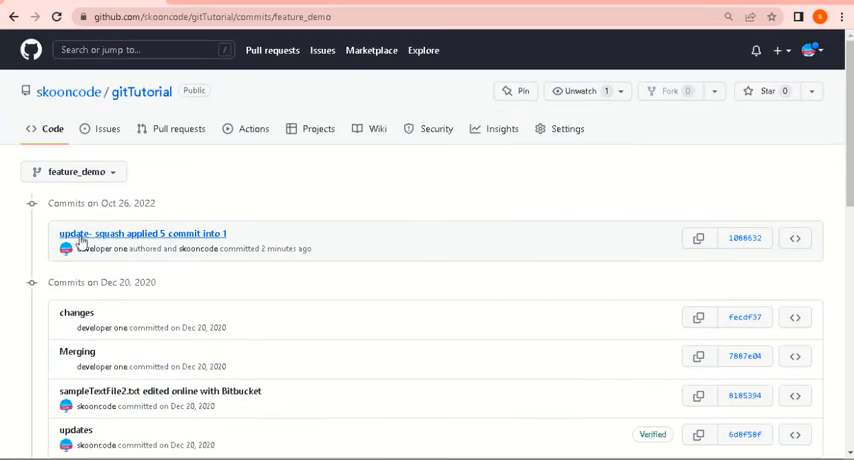
pyautogui.moveTo(232, 242)
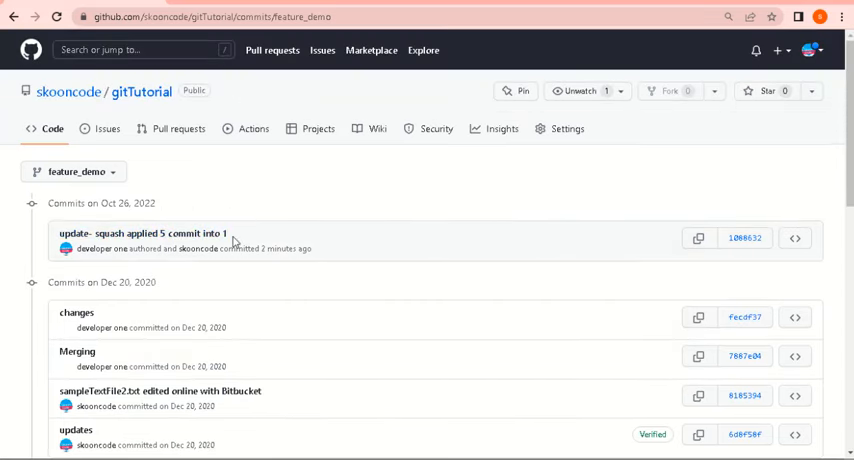